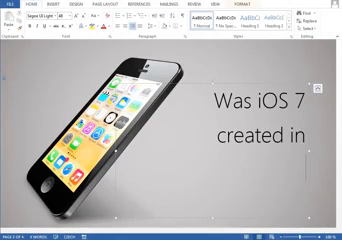
text(Microsoft Word?)
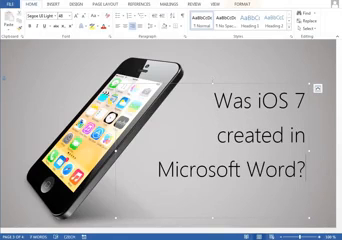